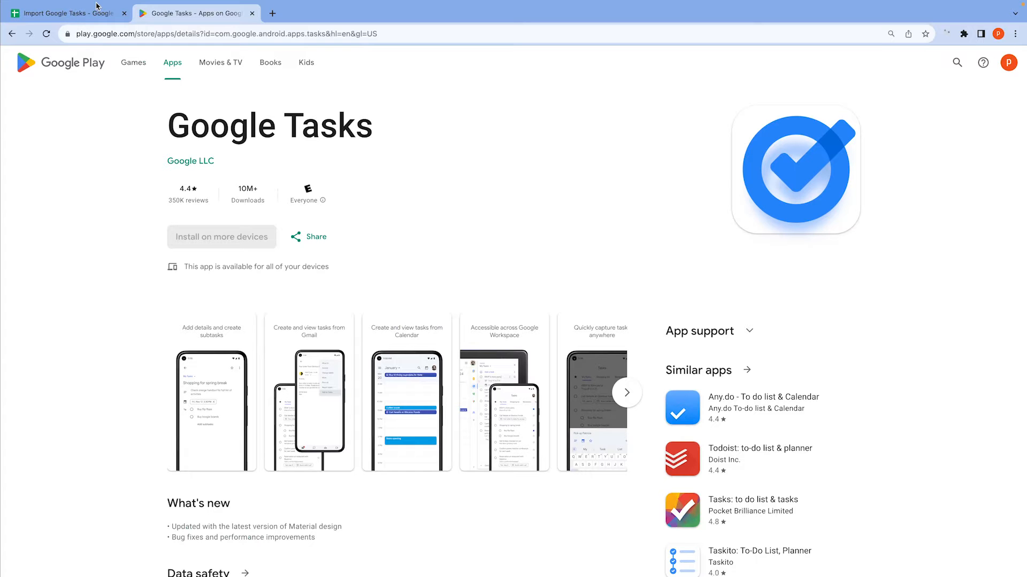
Step: Switch from the Play Store page to the Import Google Tasks spreadsheet
click(66, 13)
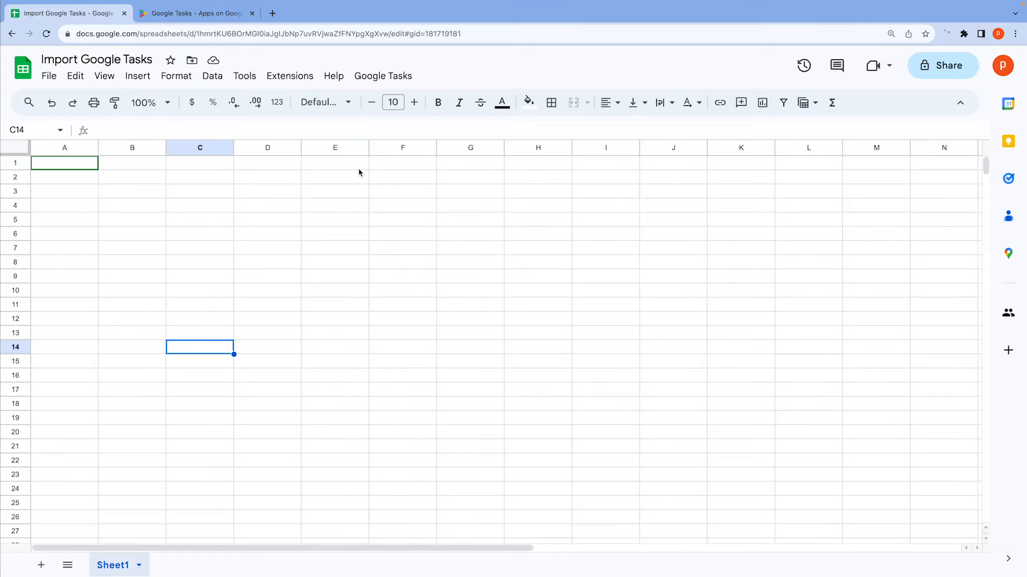
mouse_move(352, 175)
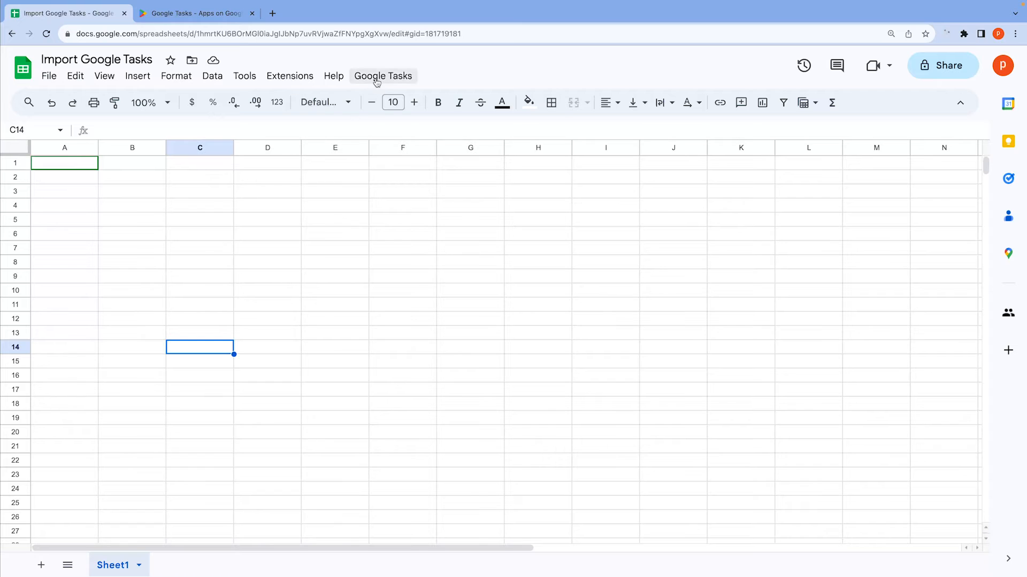
Step: Run Google Tasks > Import Task List to create six list sheets and a linked Index sheet
click(382, 76)
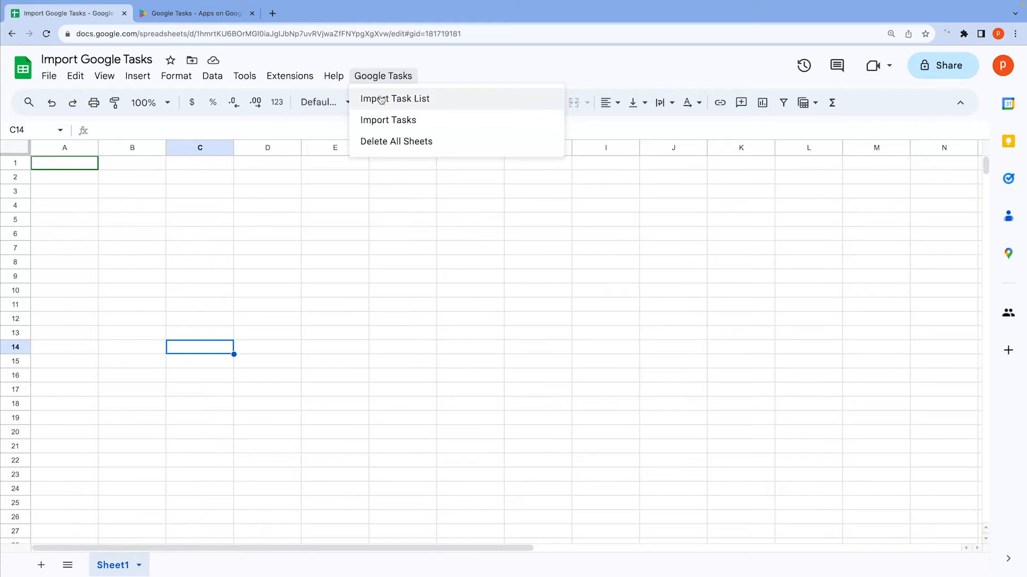
click(394, 99)
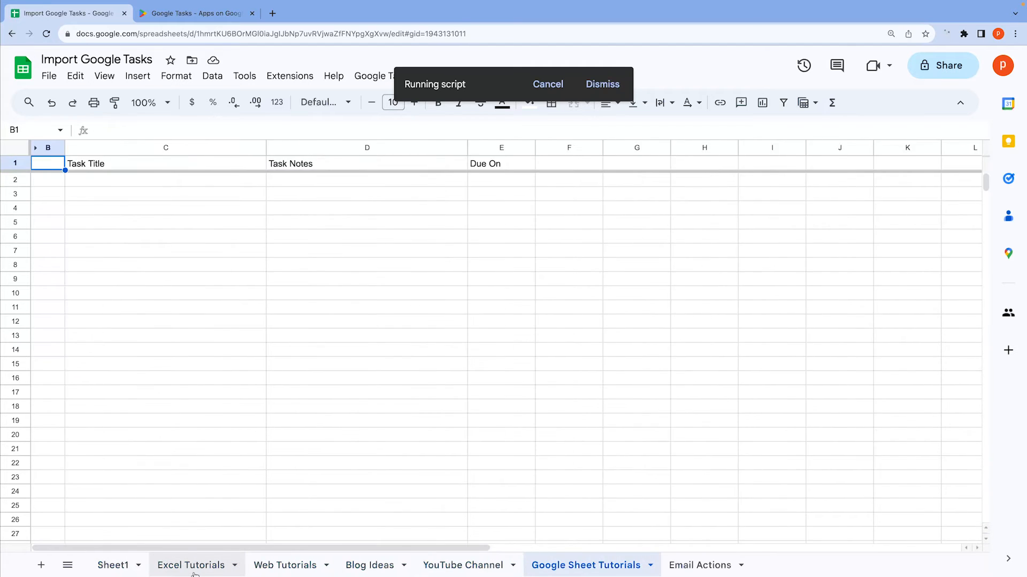
click(769, 565)
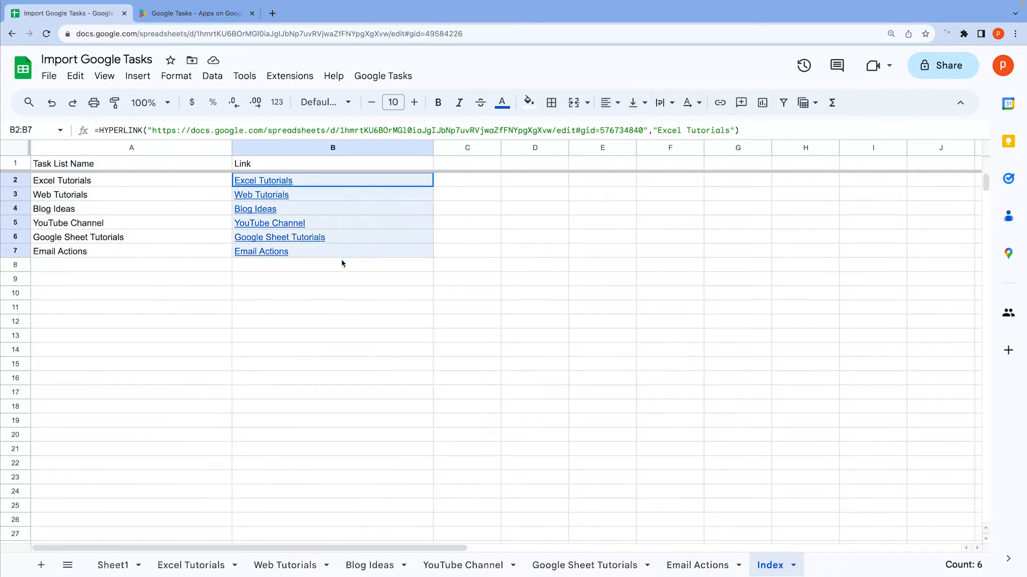
click(332, 293)
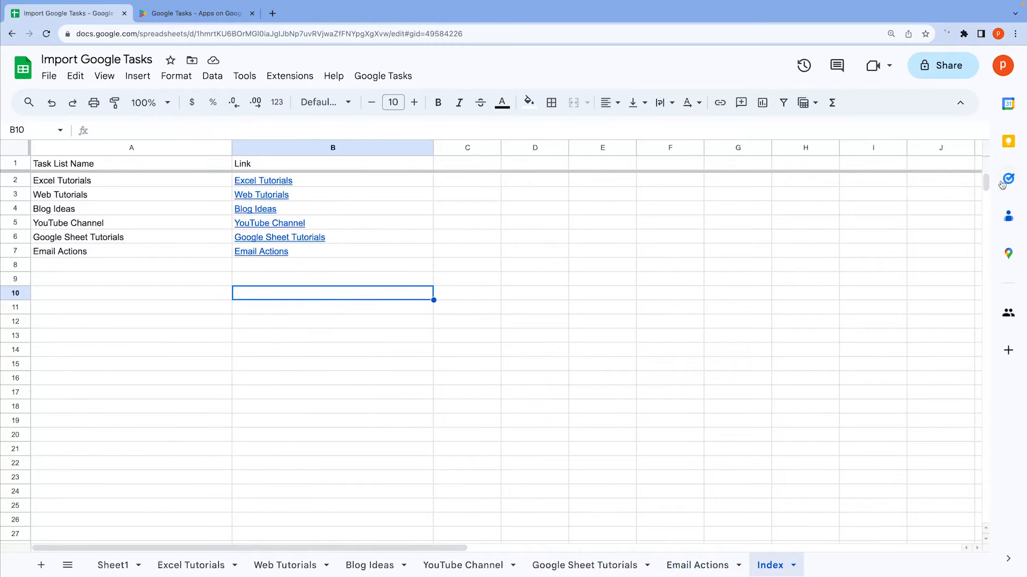
Step: Show the Tasks side panel and switch to the empty Excel Tutorials sheet
click(1007, 178)
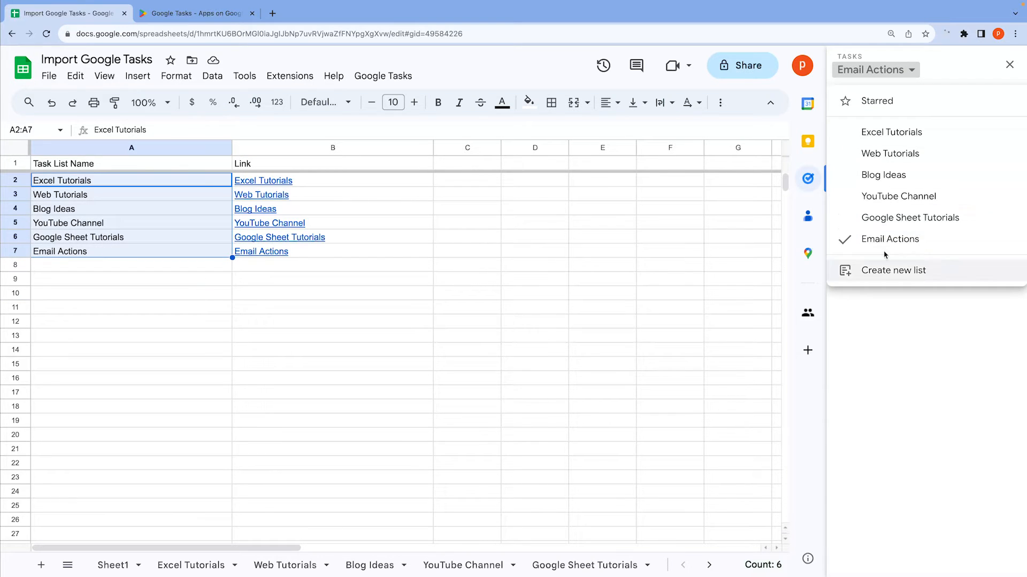
mouse_move(898, 196)
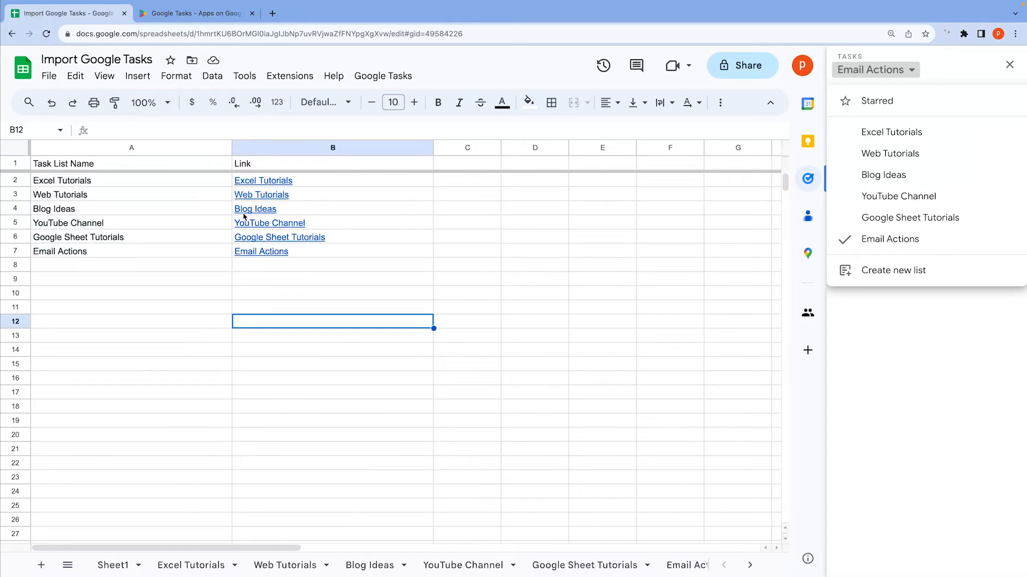
click(263, 180)
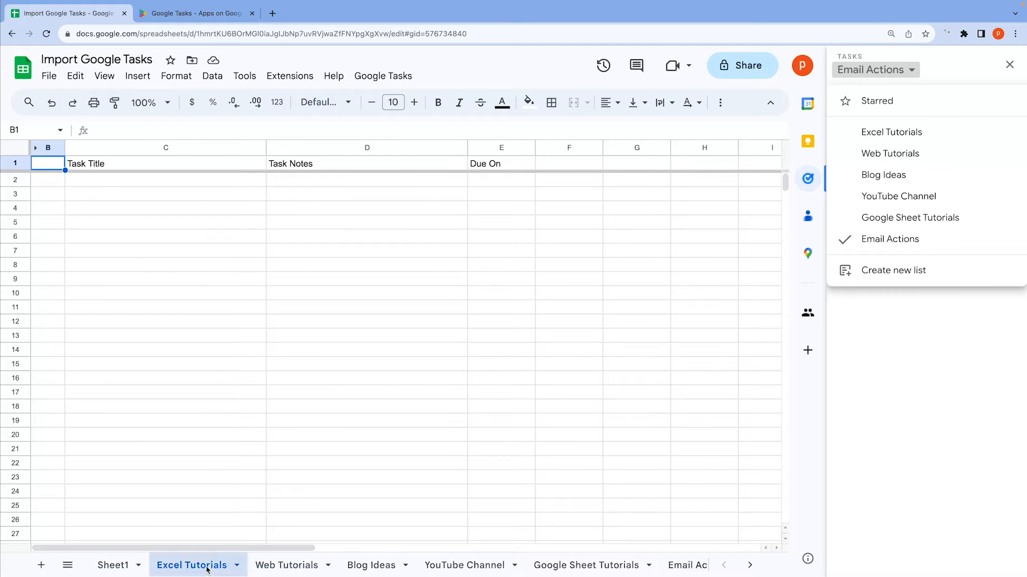
Step: Run Google Tasks > Import Tasks to fill Excel Tutorials with four tasks, then go to Extensions > Apps Script
click(383, 76)
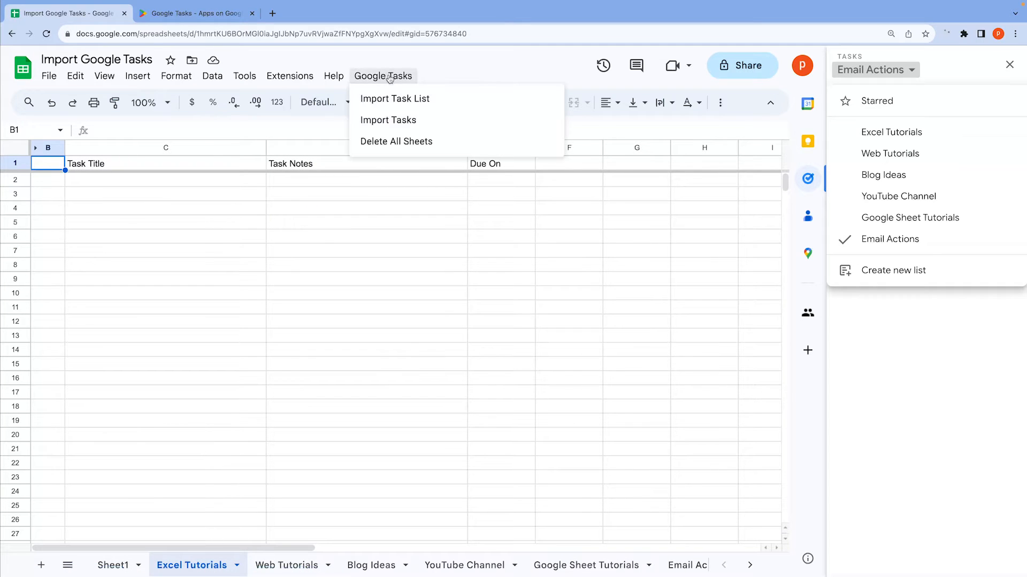
click(388, 120)
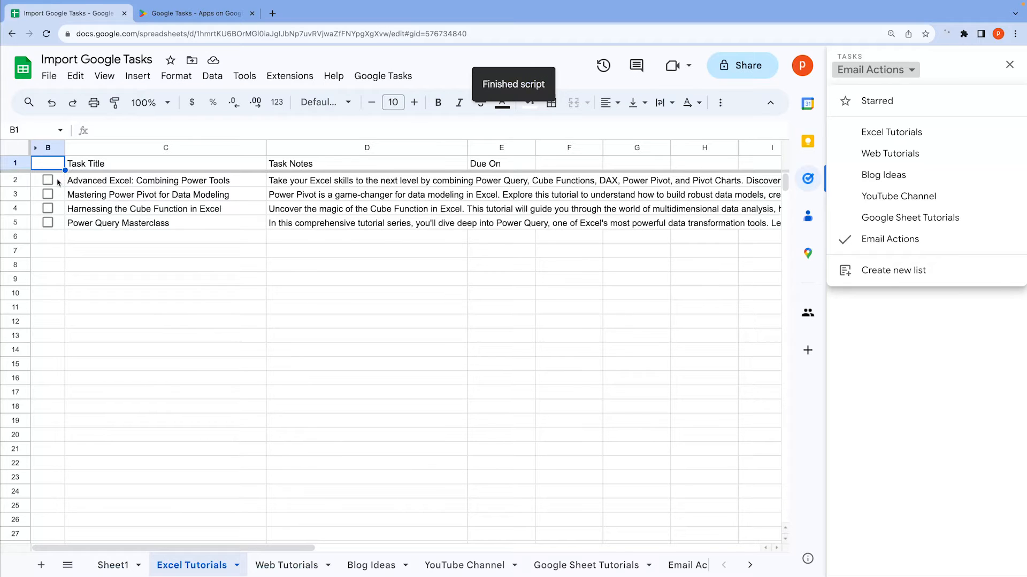
drag(166, 180, 165, 222)
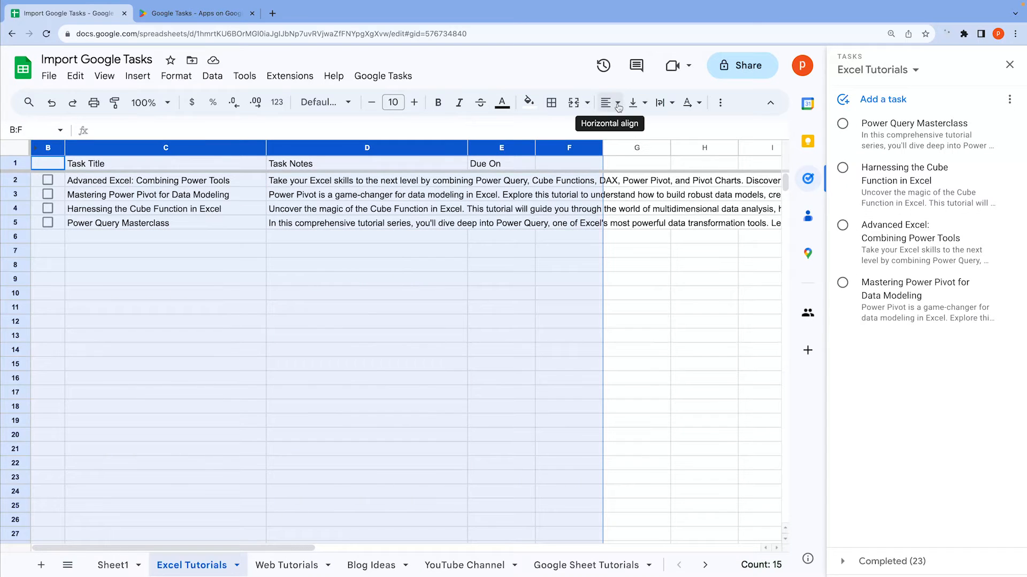
click(633, 102)
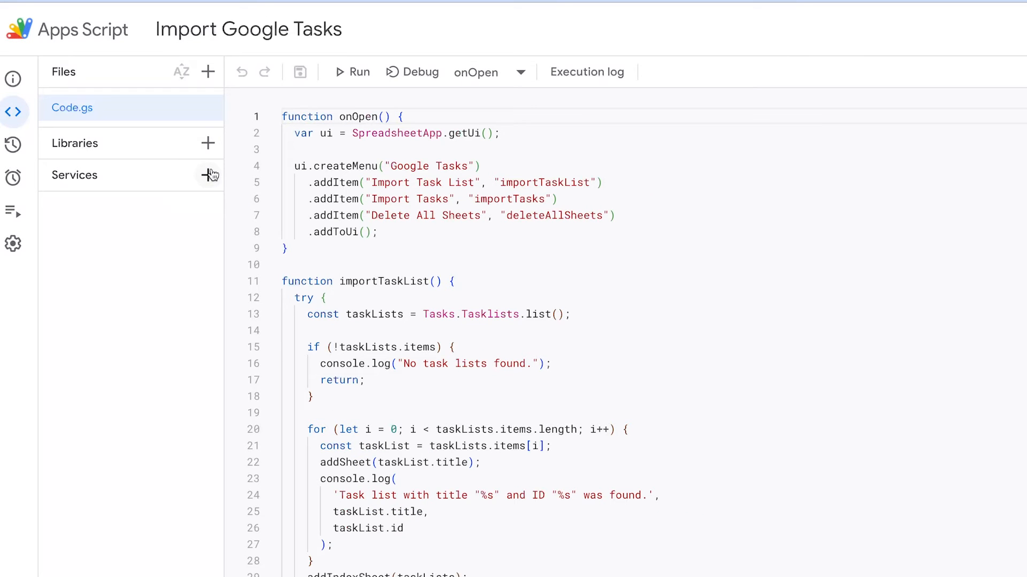
Step: Add the Google Tasks API advanced service to the Apps Script project
click(208, 175)
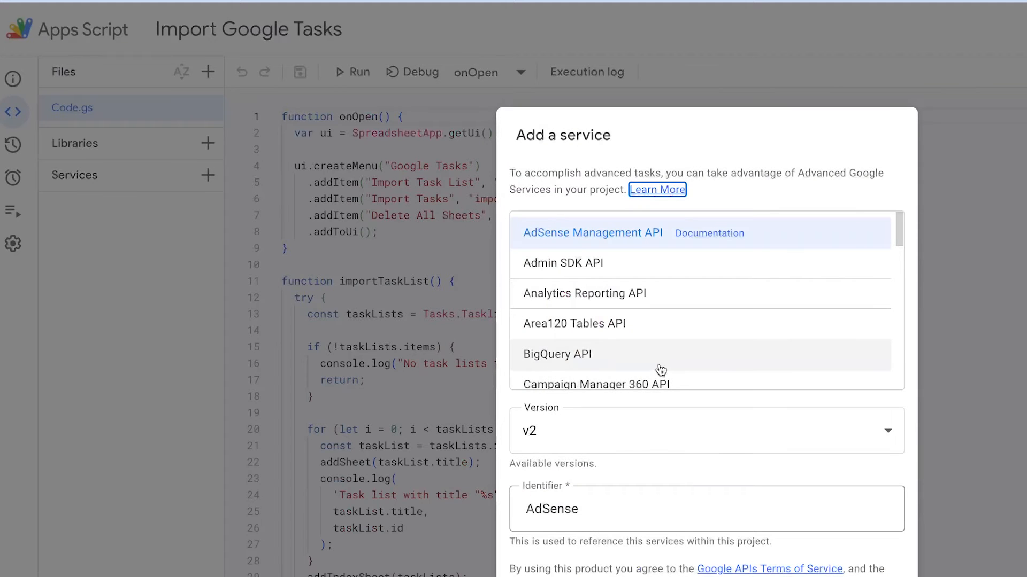
scroll(down, 3)
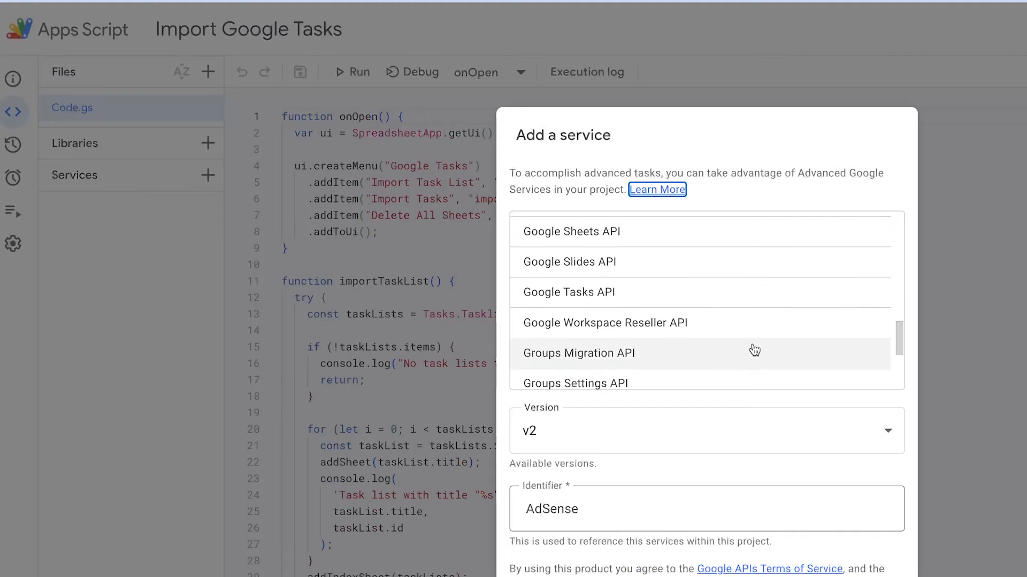
click(568, 292)
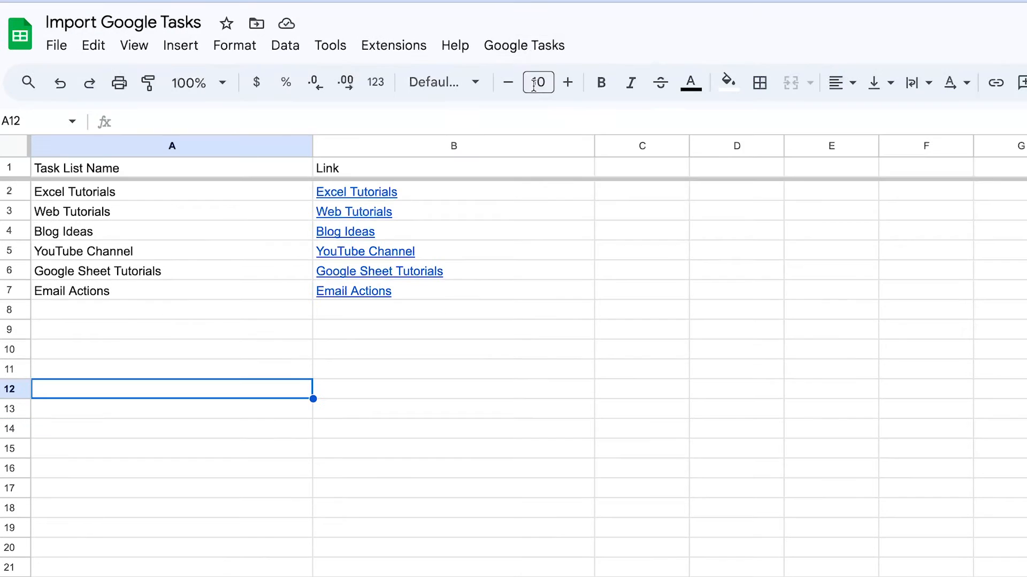
Step: Show the custom Google Tasks menu with its import and delete commands
click(524, 45)
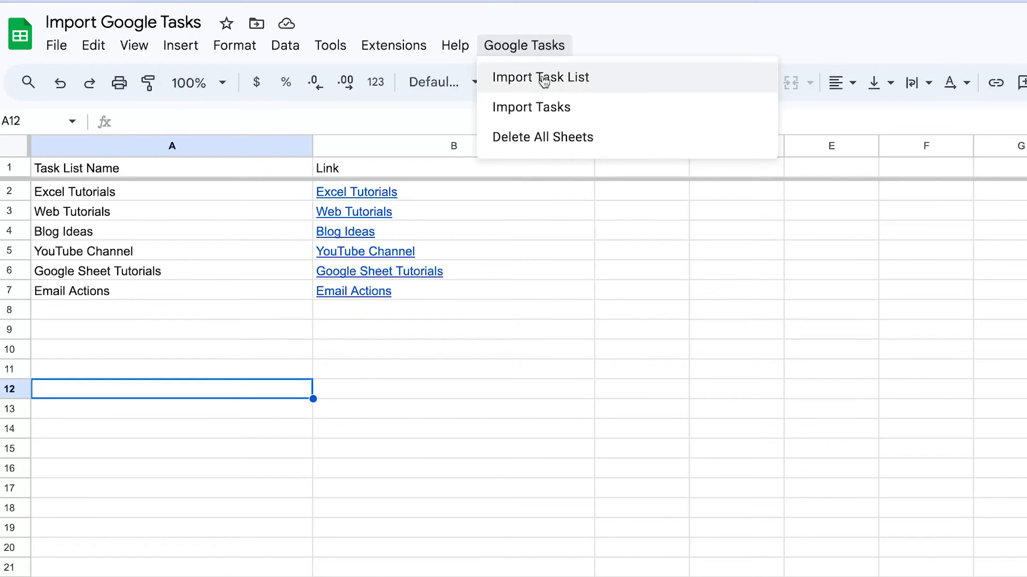
mouse_move(543, 90)
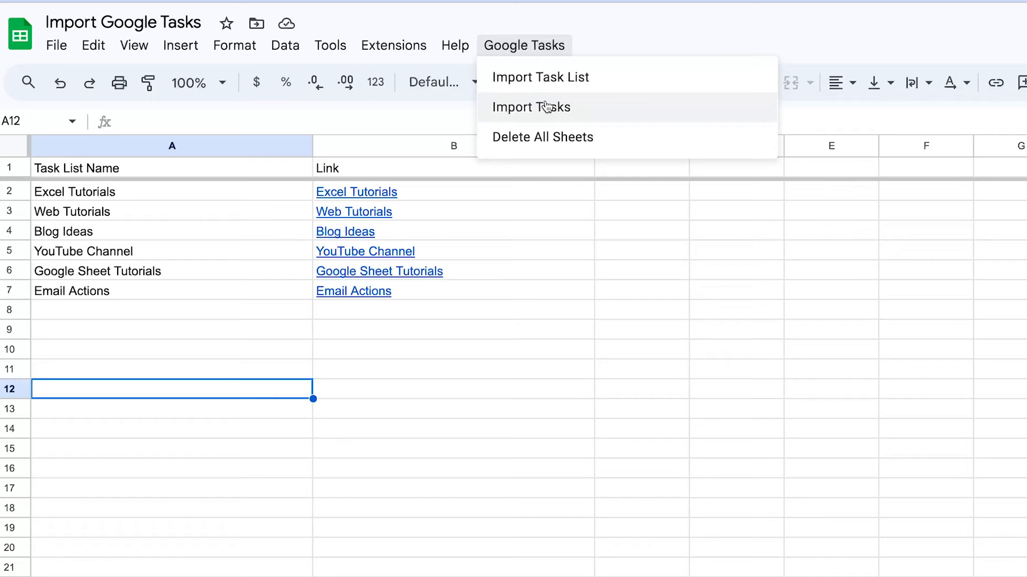
mouse_move(555, 137)
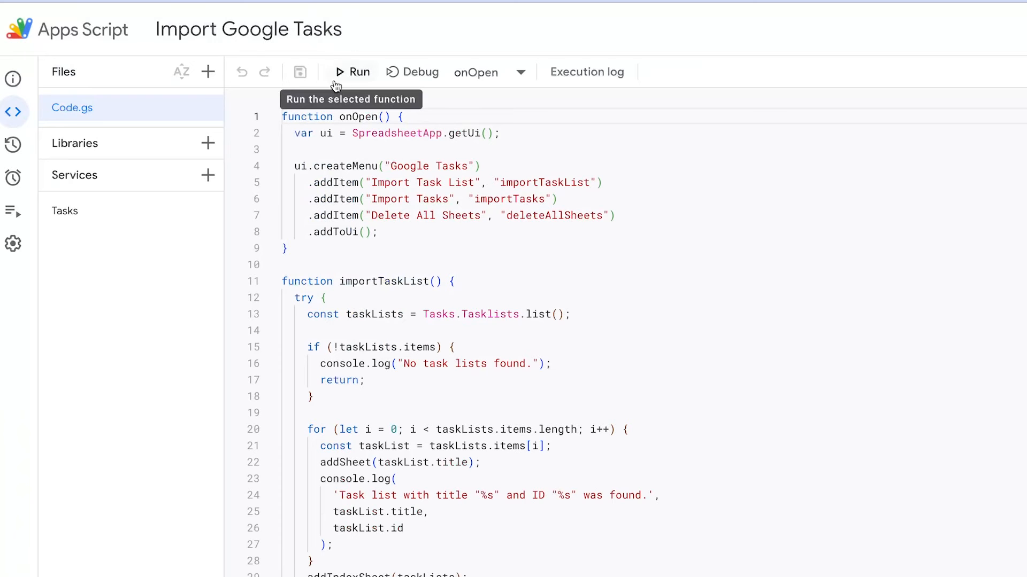
drag(283, 149, 384, 248)
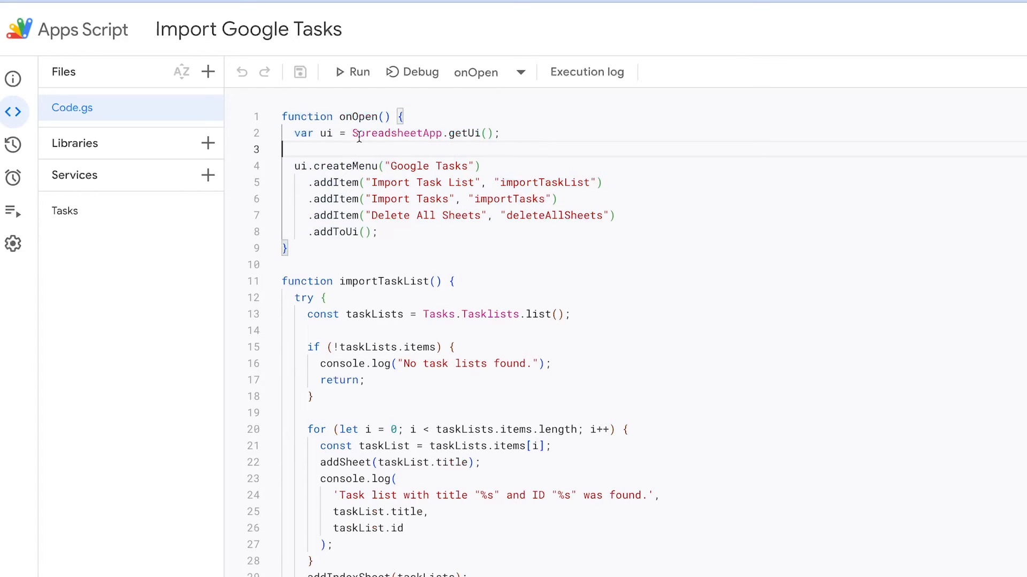
drag(289, 134, 482, 133)
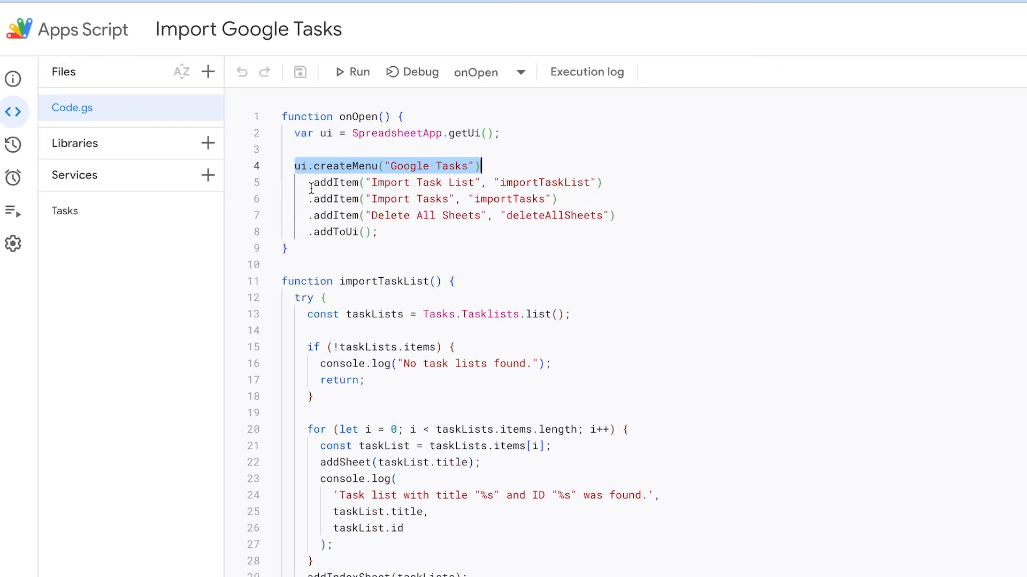
drag(478, 165, 425, 216)
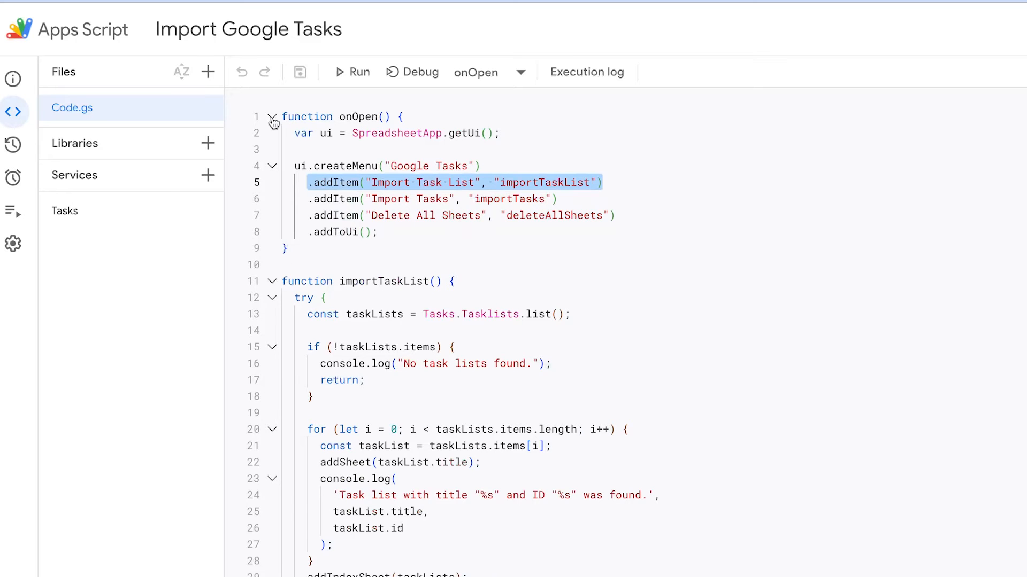
click(272, 117)
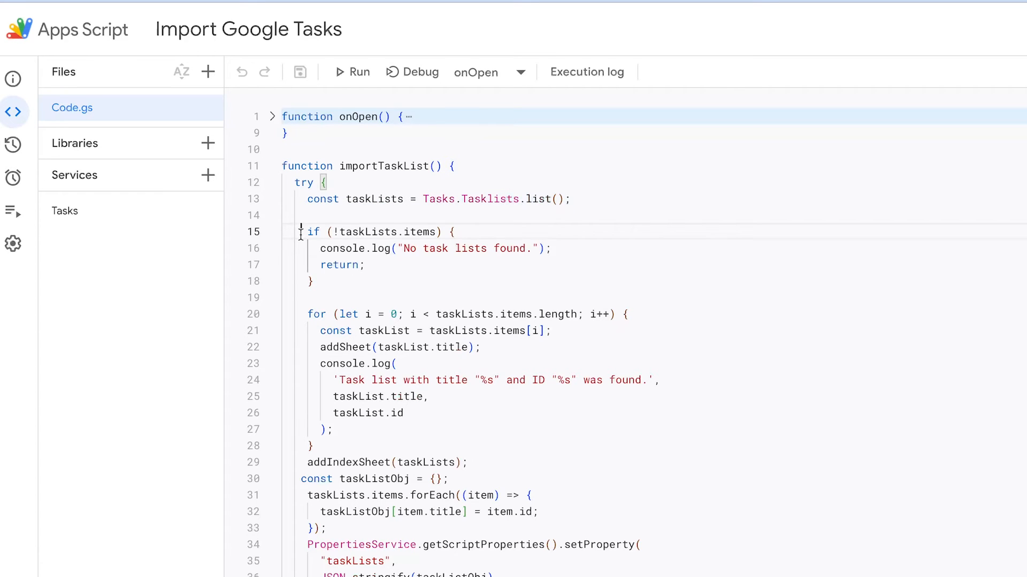
drag(308, 231, 315, 282)
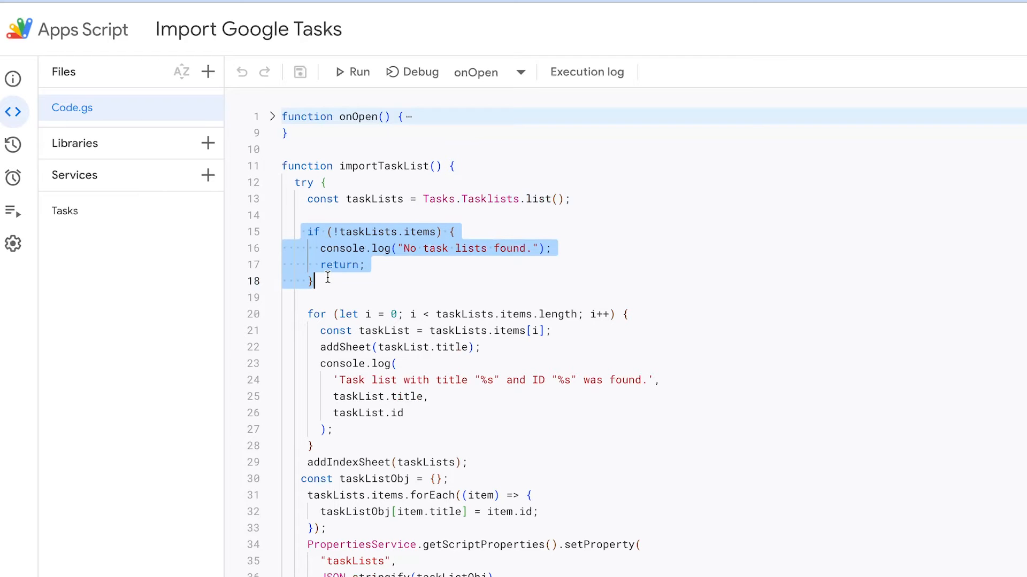
mouse_move(304, 326)
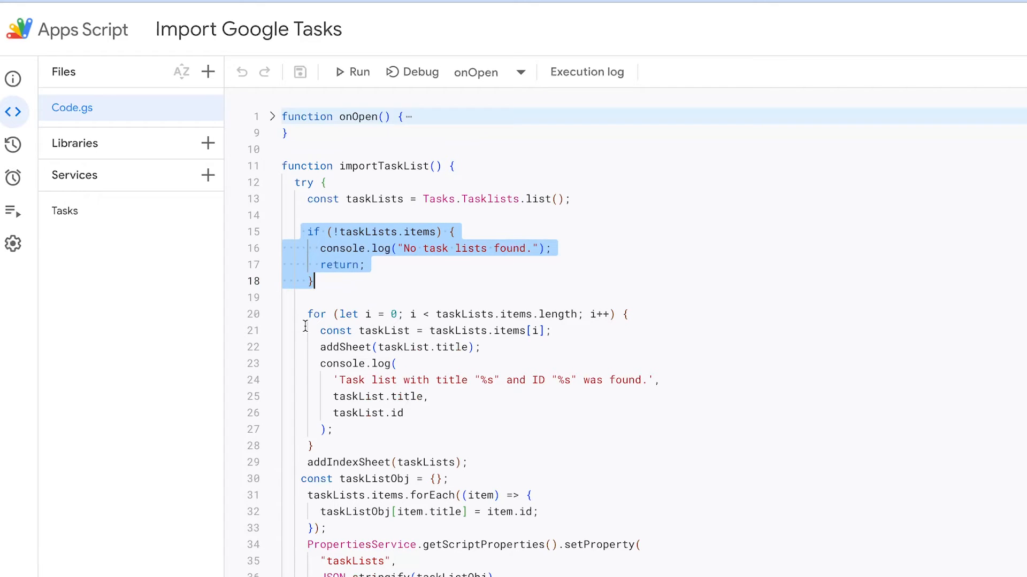
click(308, 347)
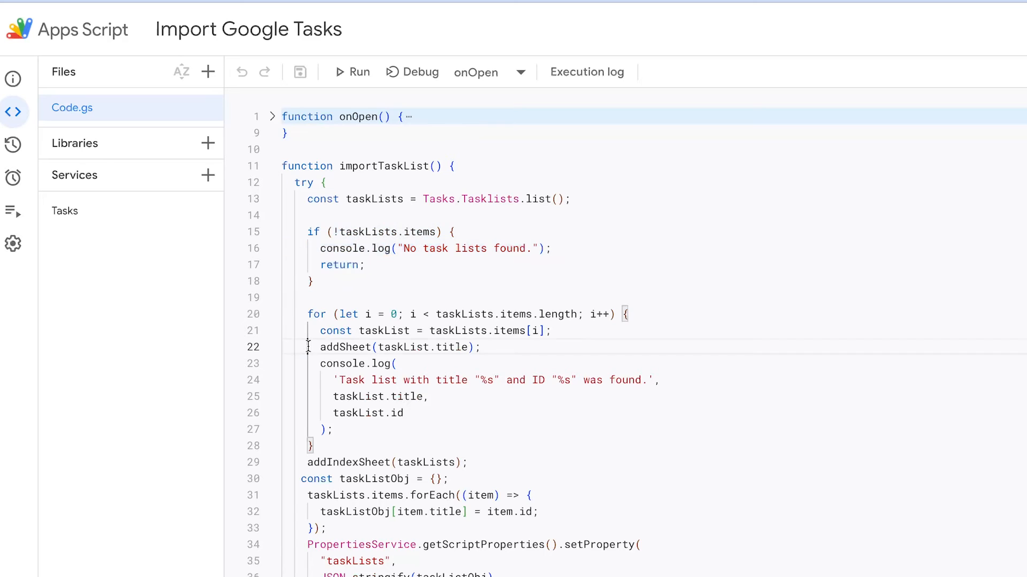
triple_click(400, 347)
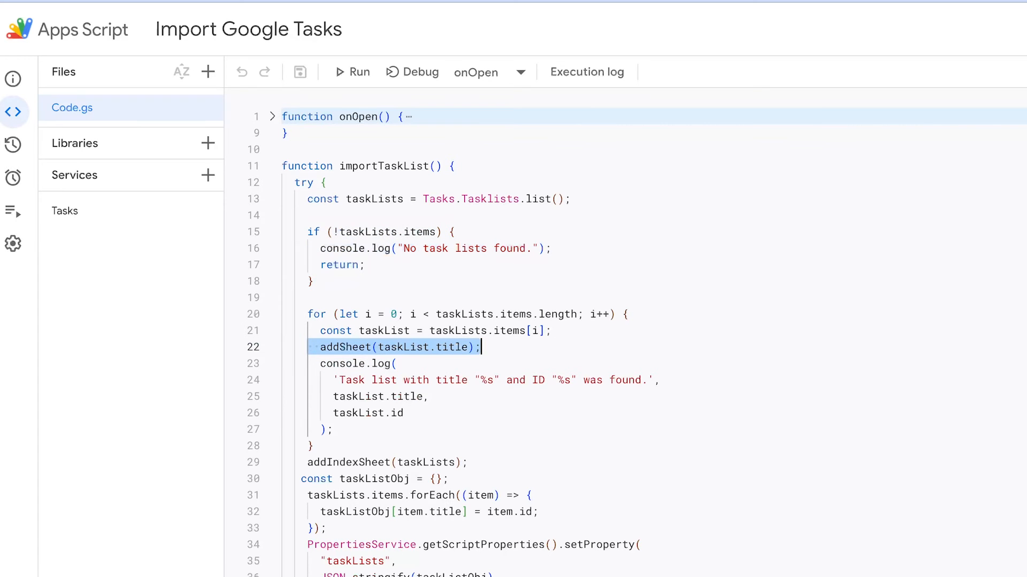
scroll(down, 3)
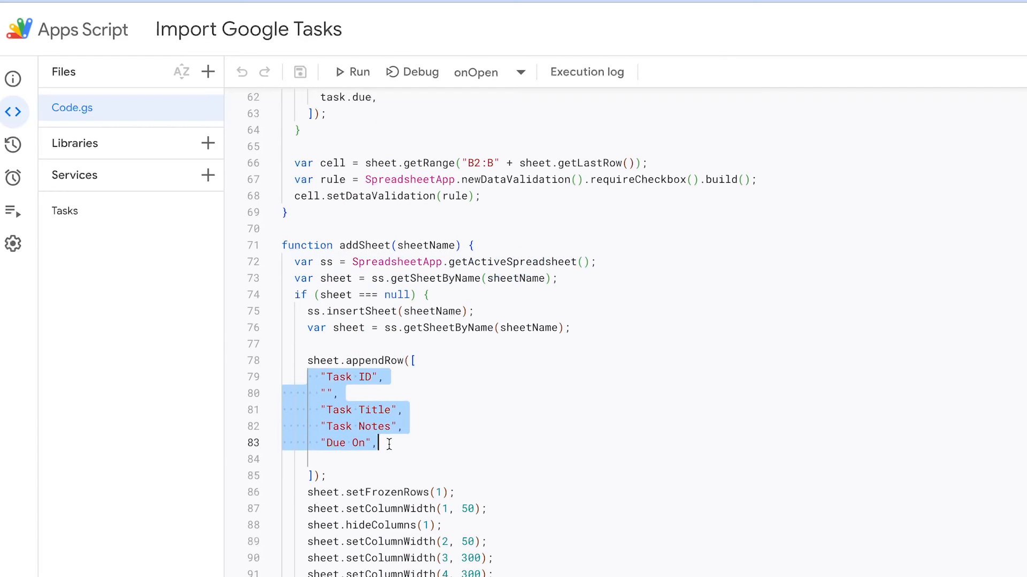
mouse_move(359, 444)
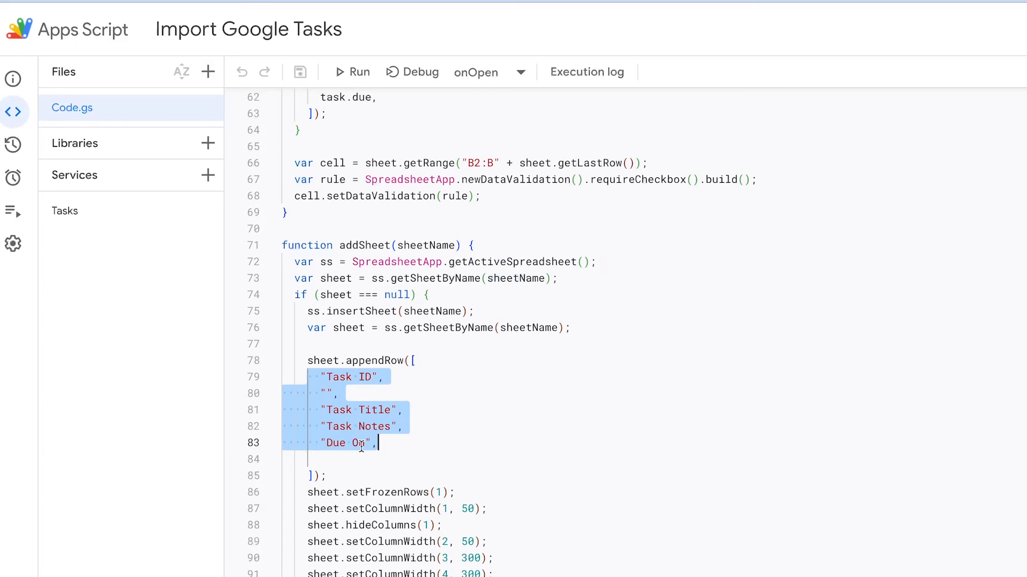
click(273, 245)
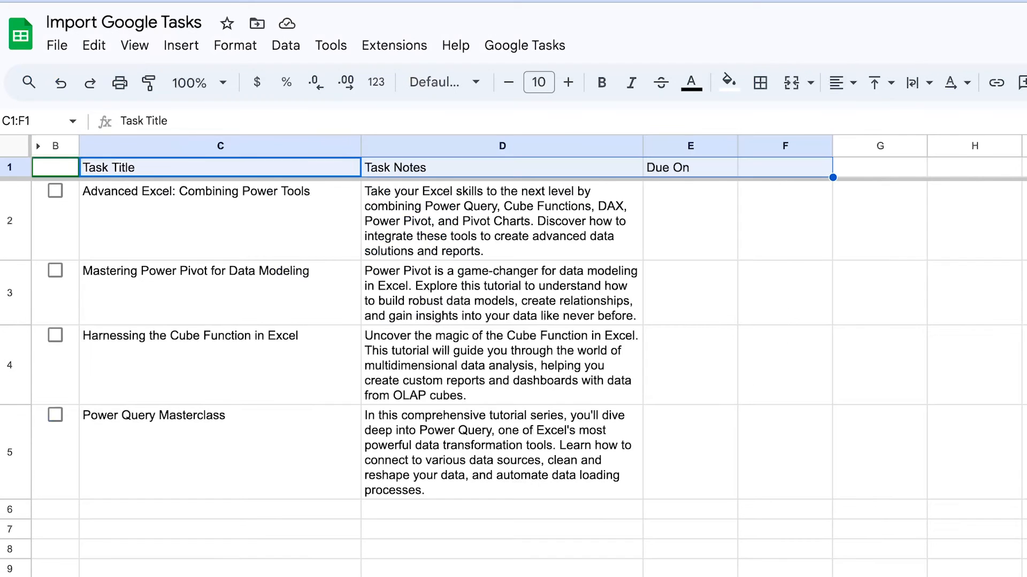
Step: View a generated task-list sheet with checkboxes, titles, notes and Due On column
click(220, 167)
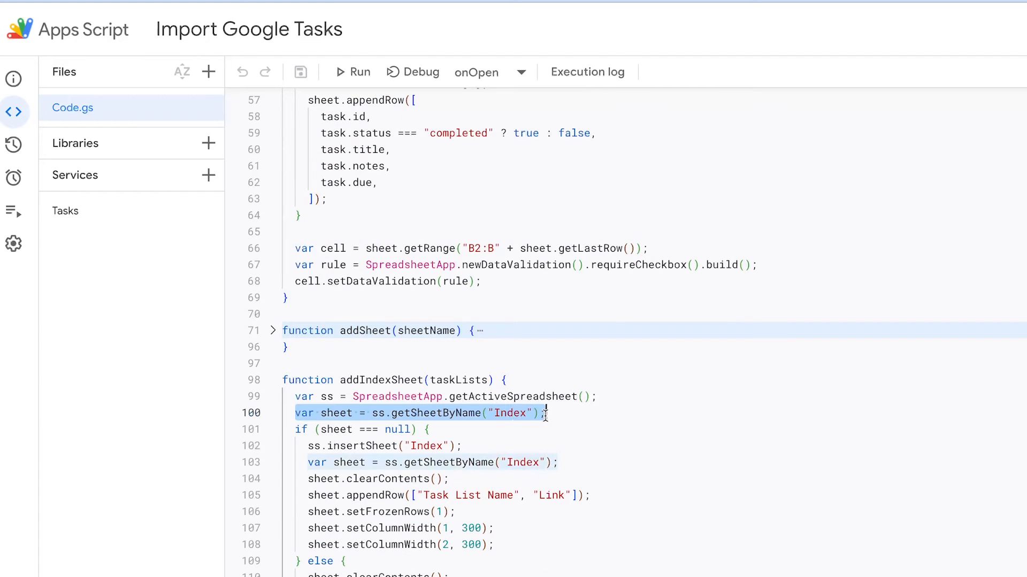
Step: Review the addIndexSheet lookup in the script, then collapse the importTaskList function
click(592, 495)
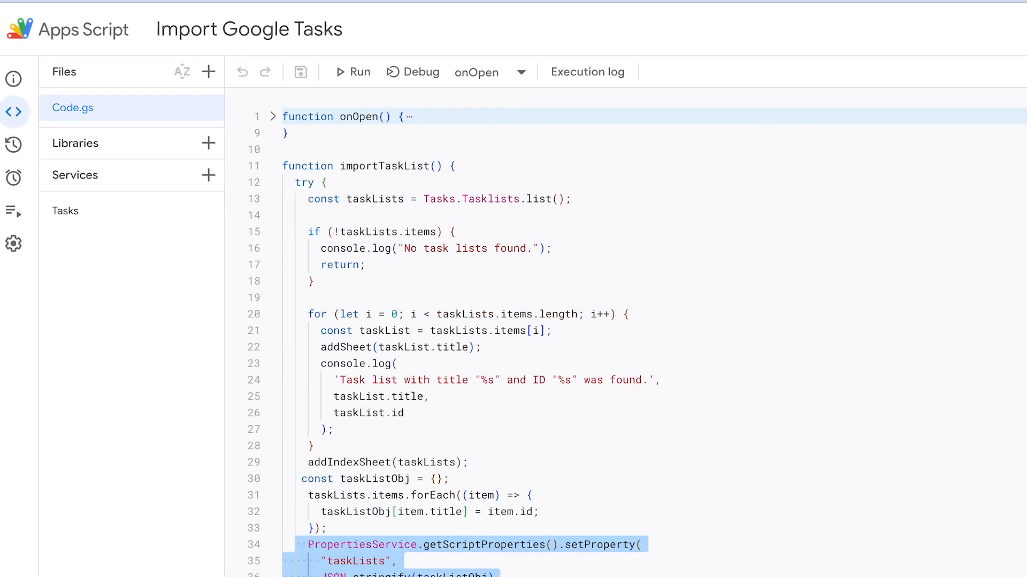
mouse_move(280, 182)
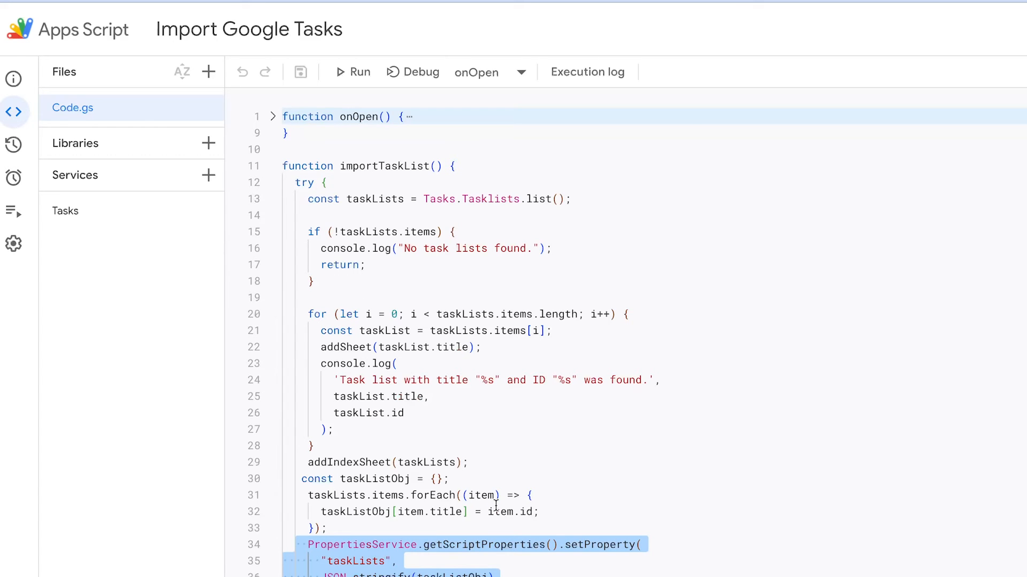
mouse_move(481, 501)
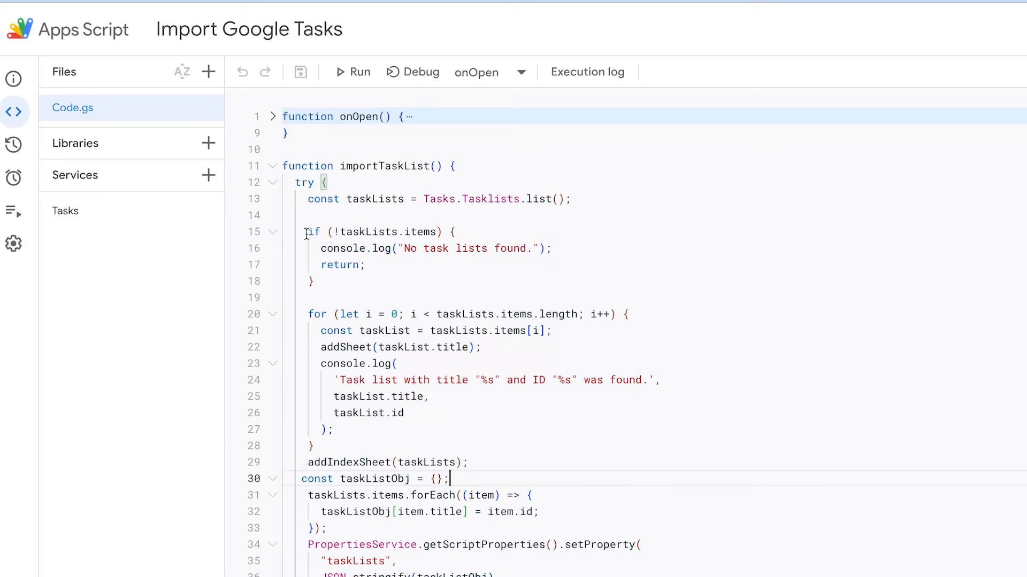
click(273, 166)
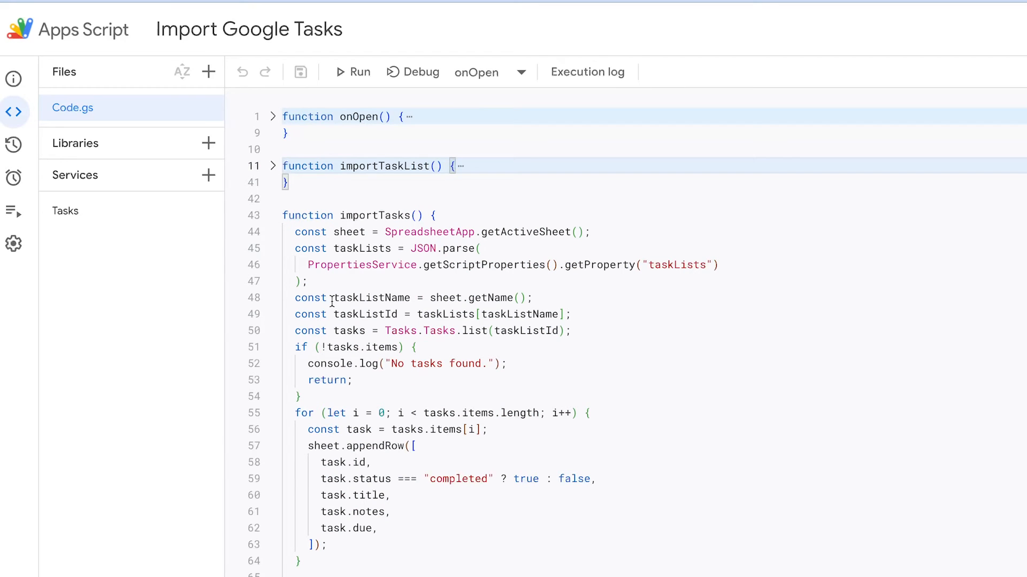
Step: Highlight the importTasks lines loading saved task lists and the active sheet name
drag(294, 248, 308, 282)
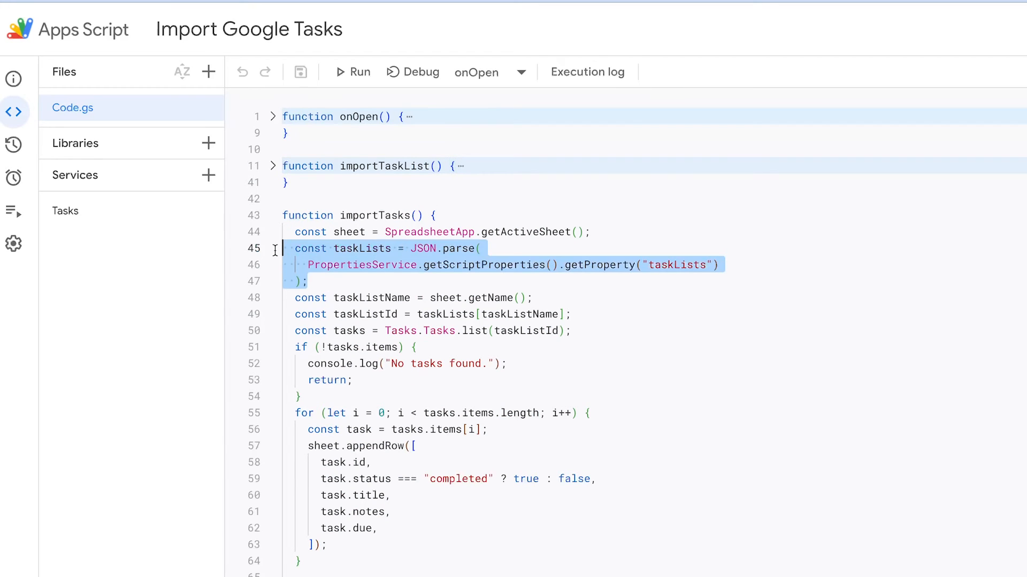
mouse_move(342, 308)
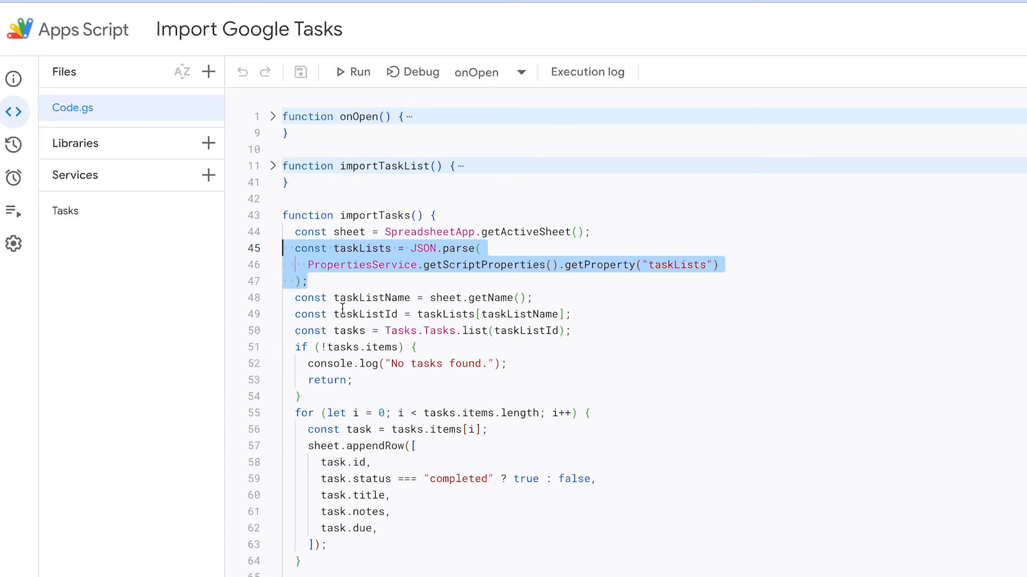
mouse_move(582, 326)
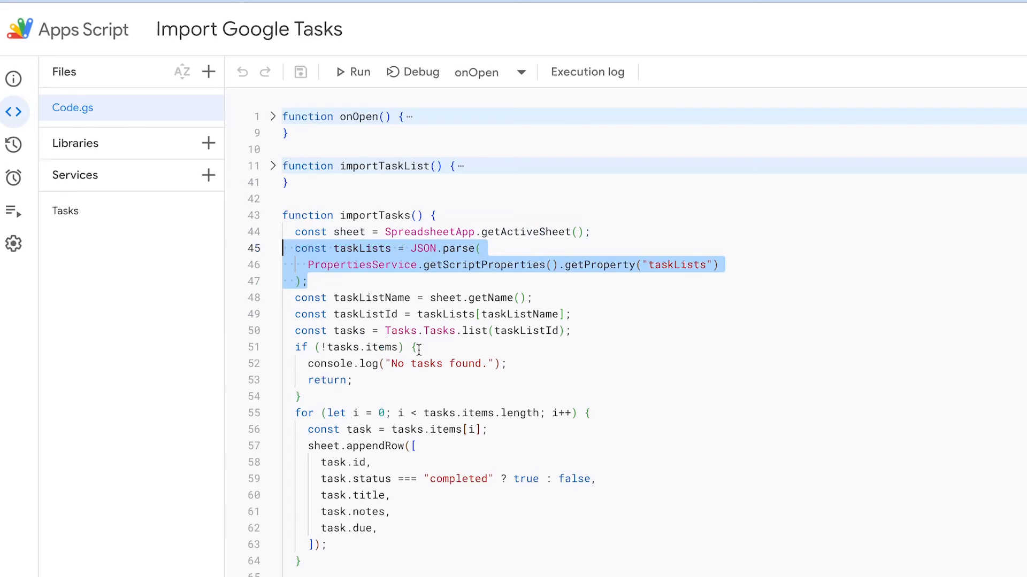
mouse_move(431, 342)
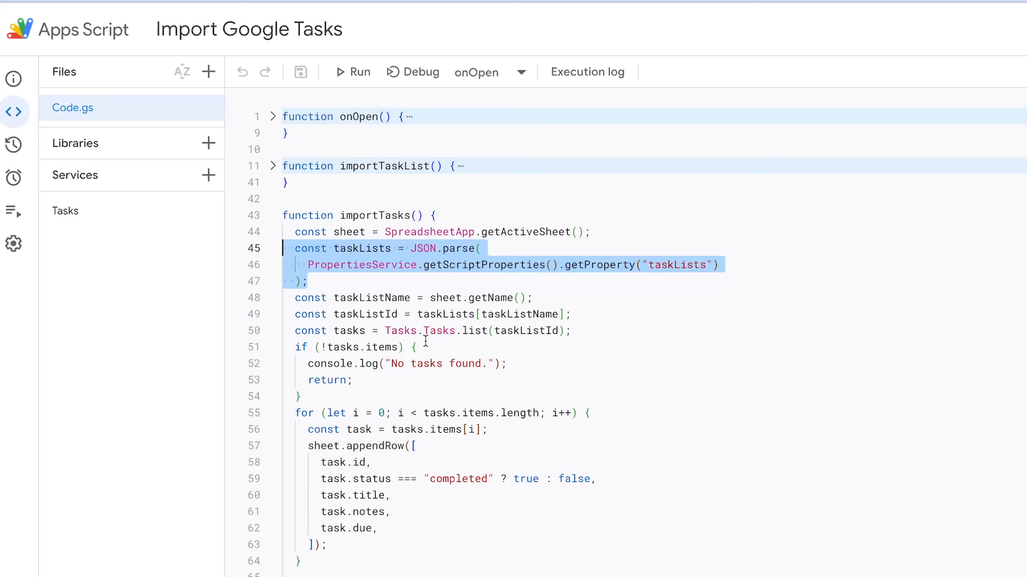
mouse_move(540, 301)
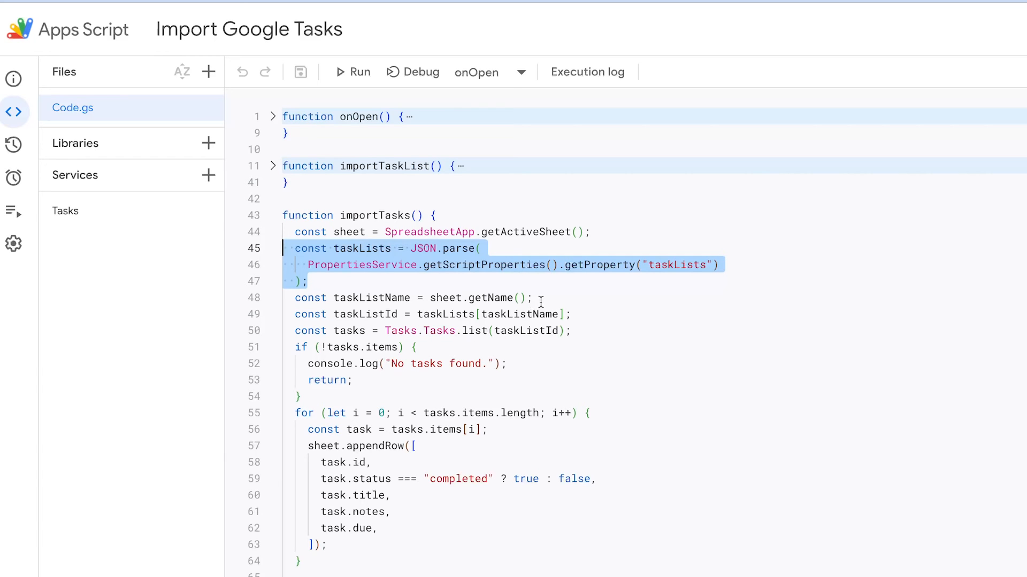
click(535, 298)
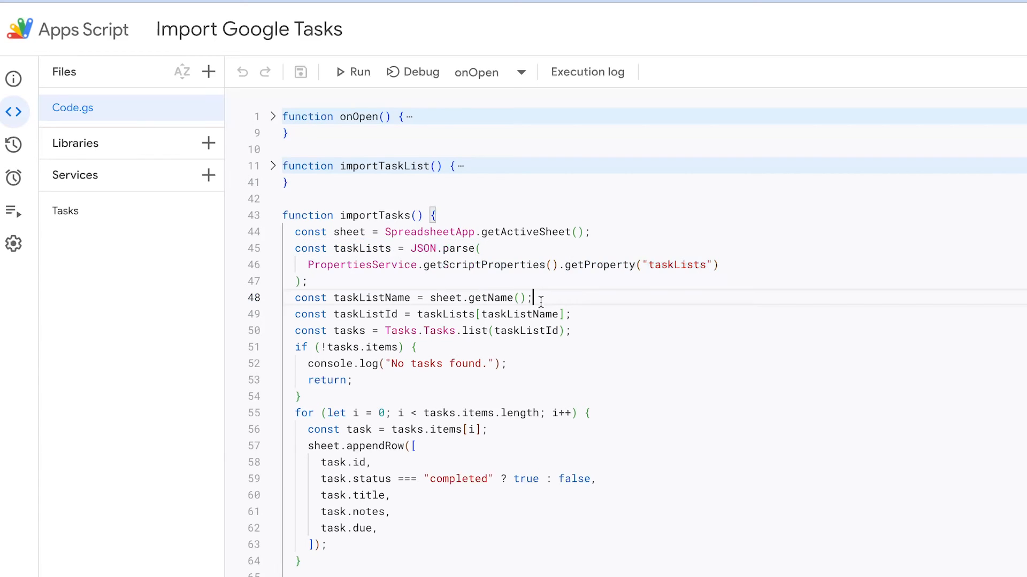
triple_click(413, 298)
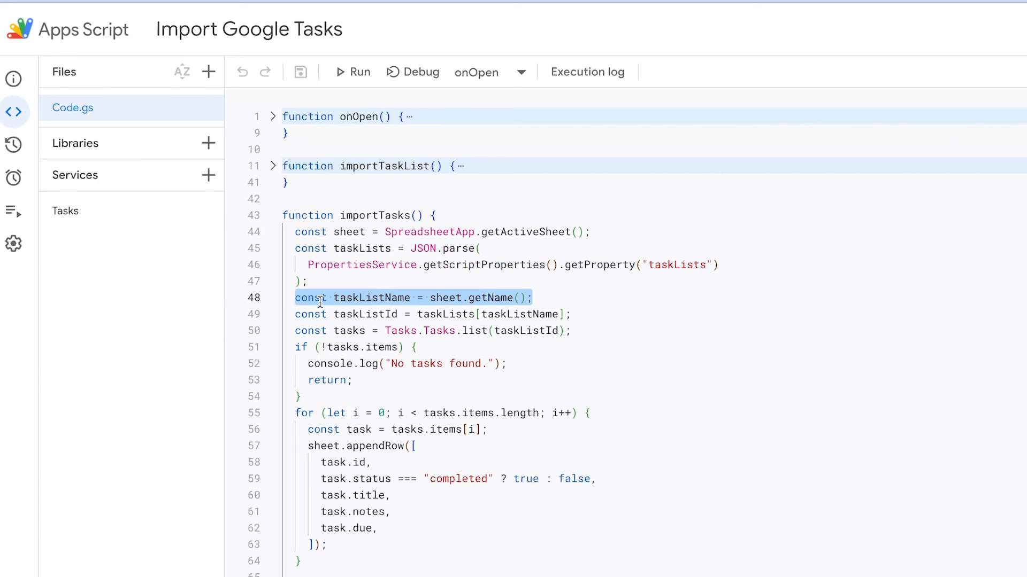
mouse_move(575, 315)
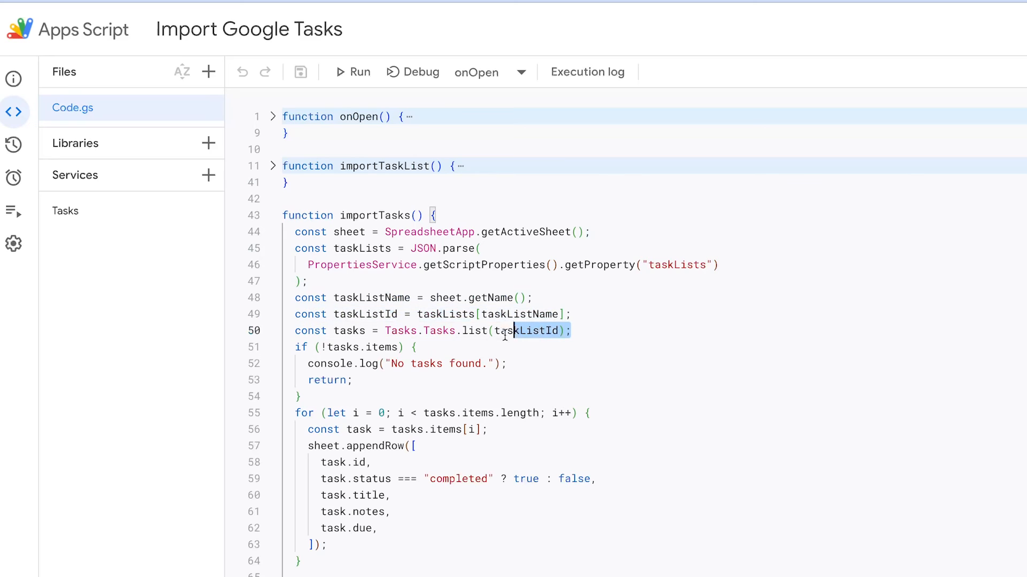
triple_click(432, 331)
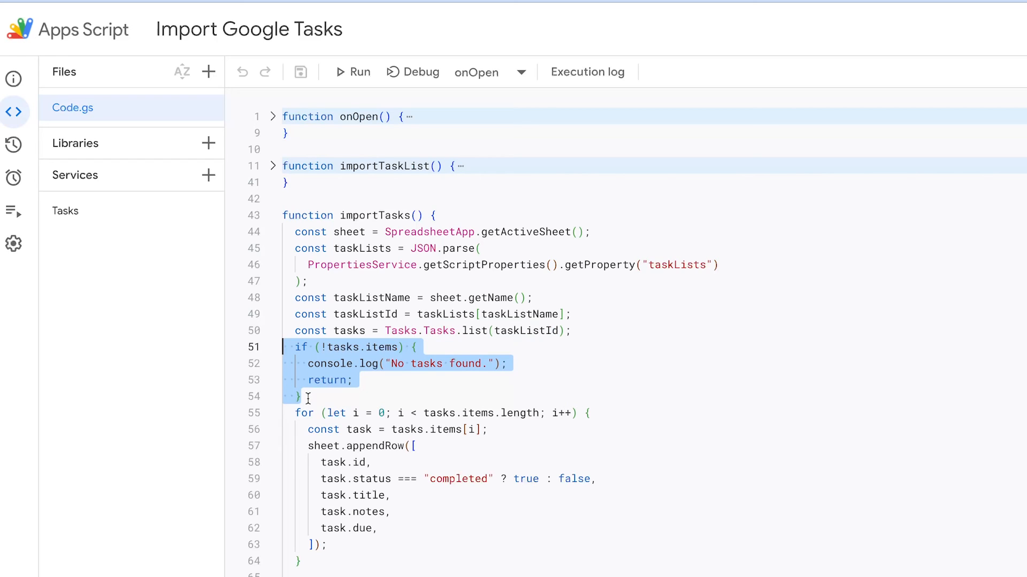
click(308, 396)
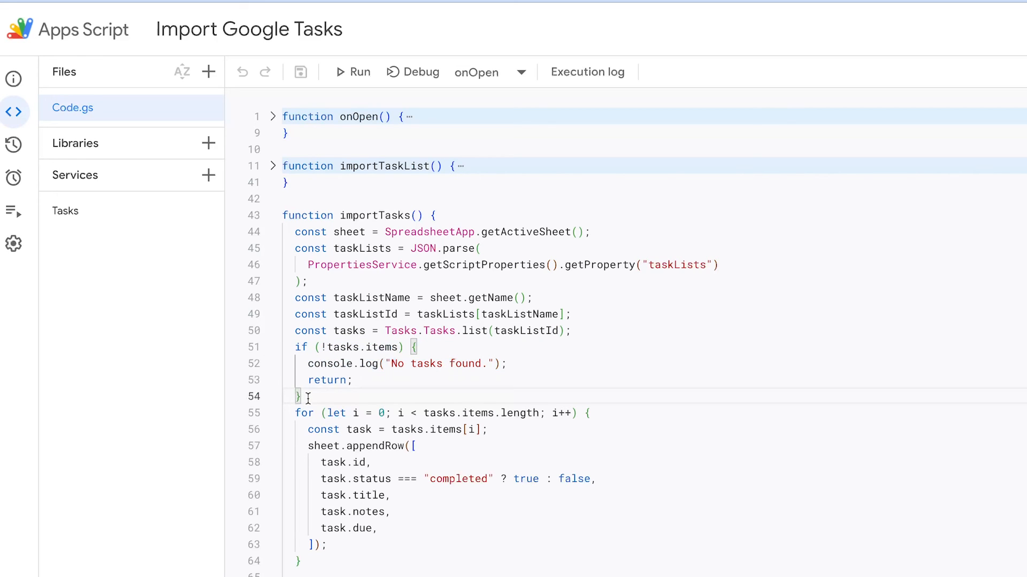
mouse_move(328, 529)
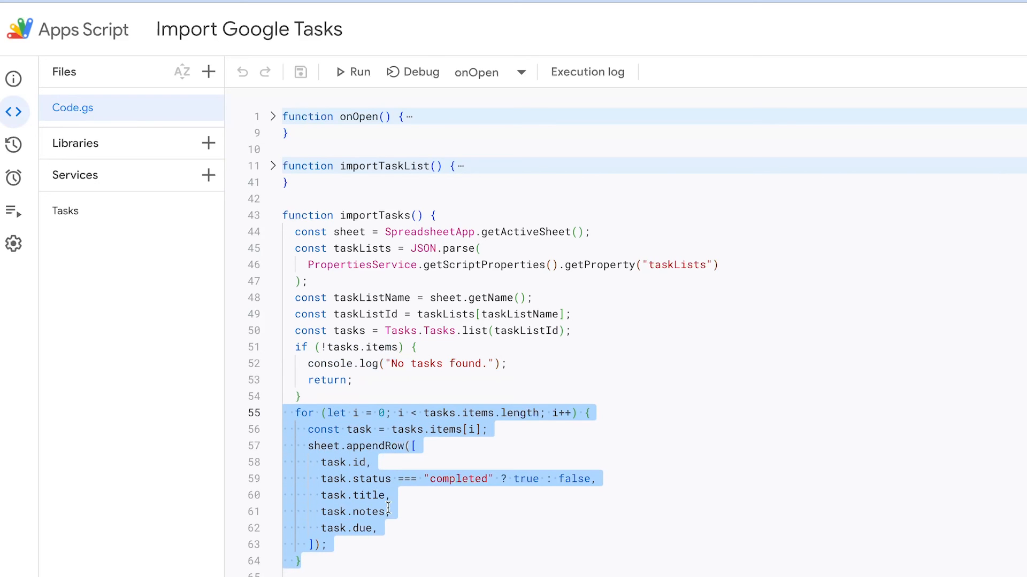
mouse_move(407, 531)
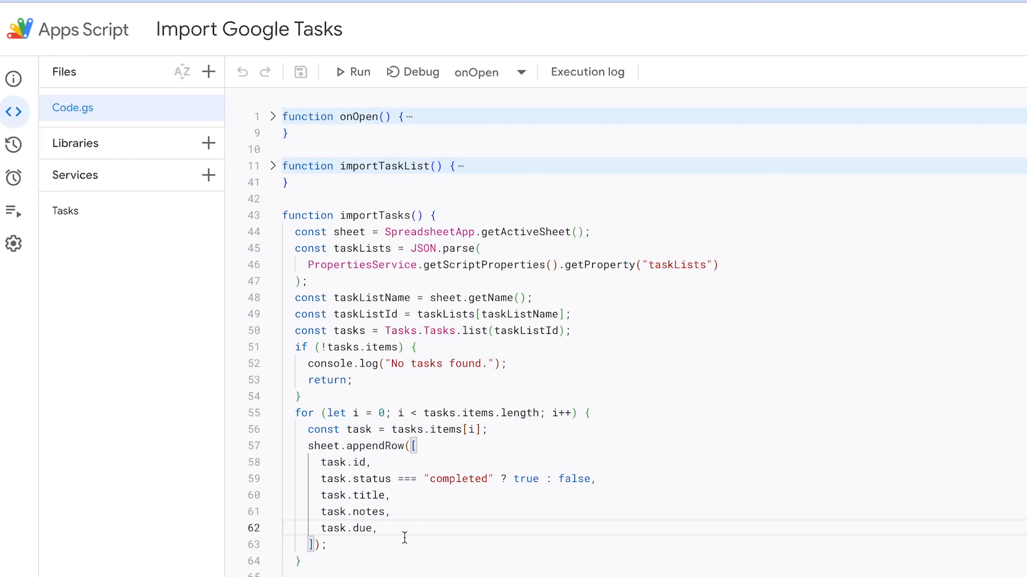
mouse_move(395, 537)
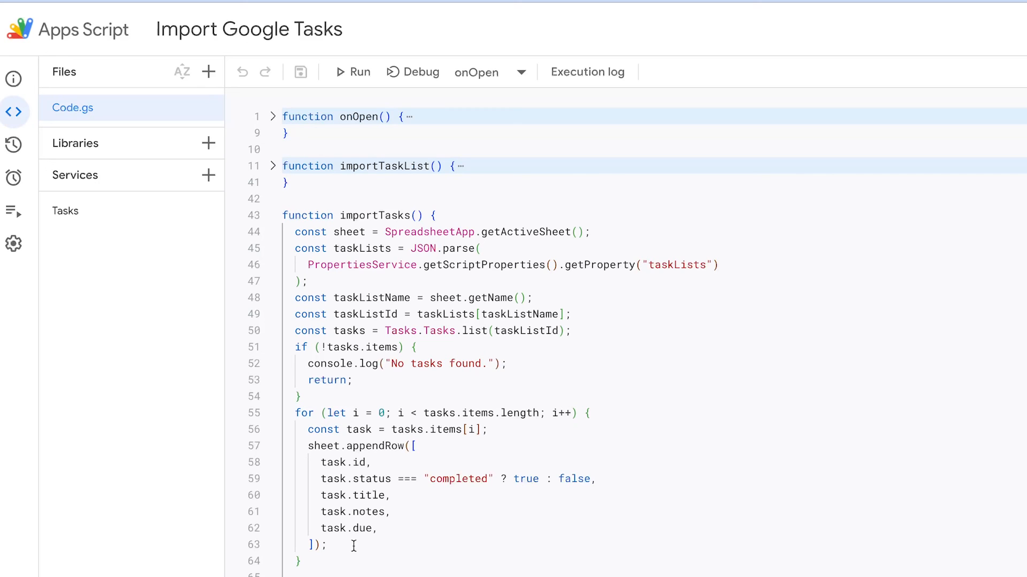
double_click(361, 528)
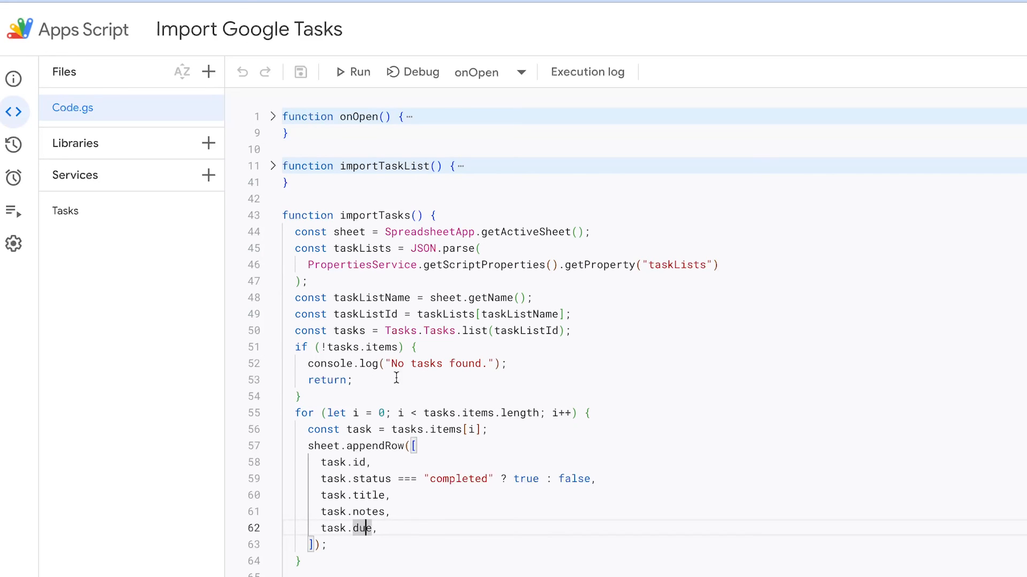
mouse_move(436, 545)
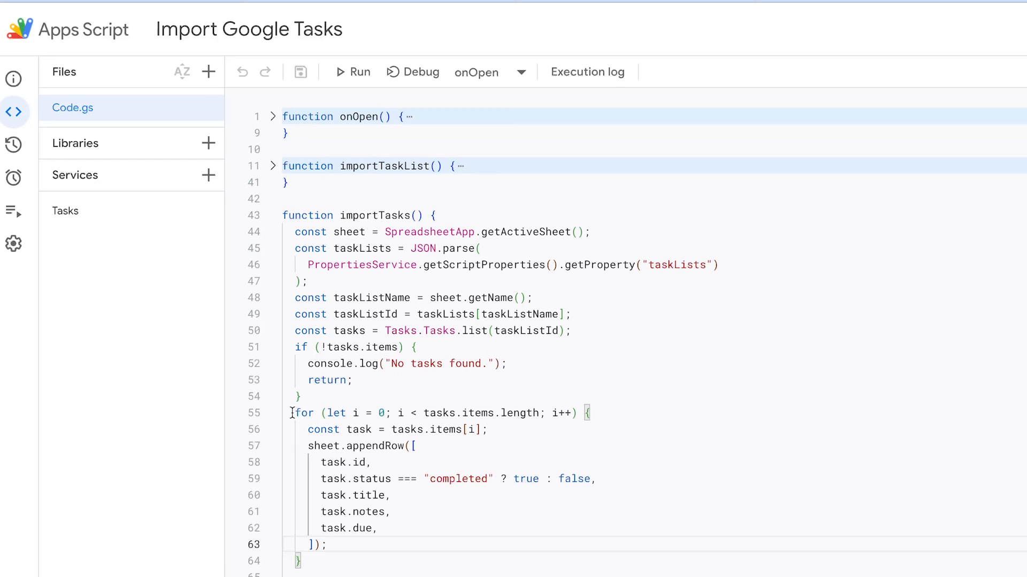
mouse_move(286, 391)
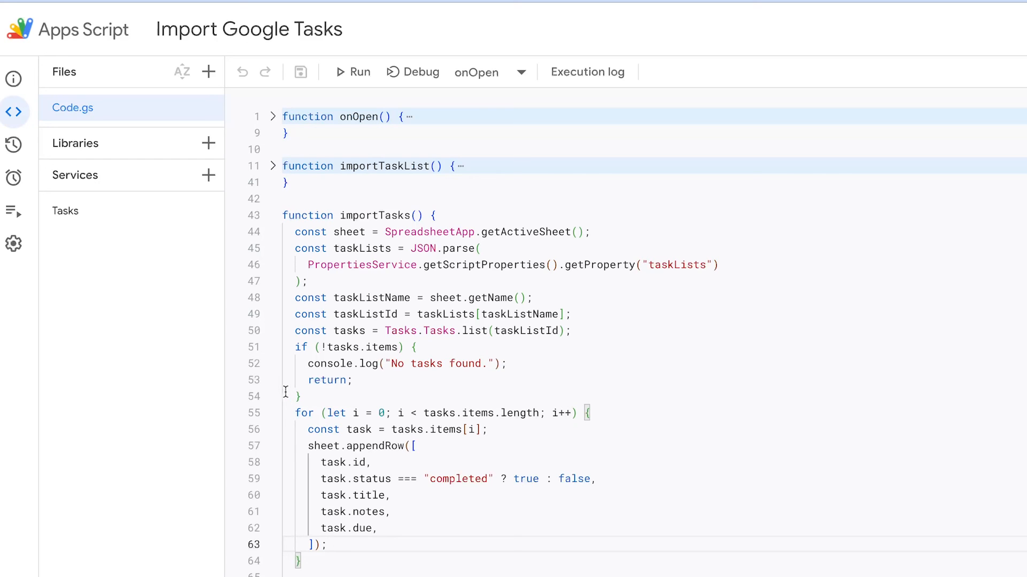
mouse_move(341, 380)
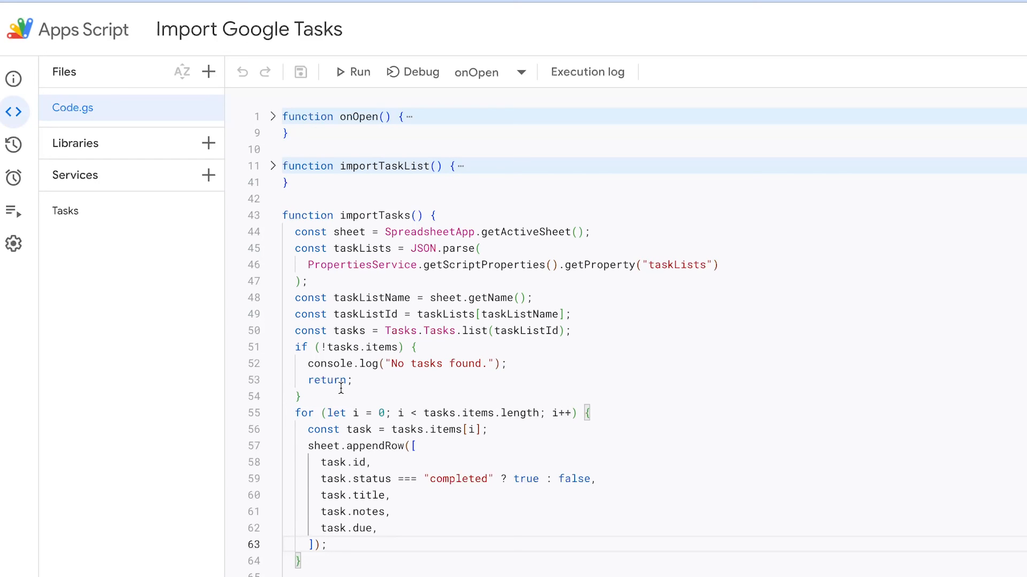